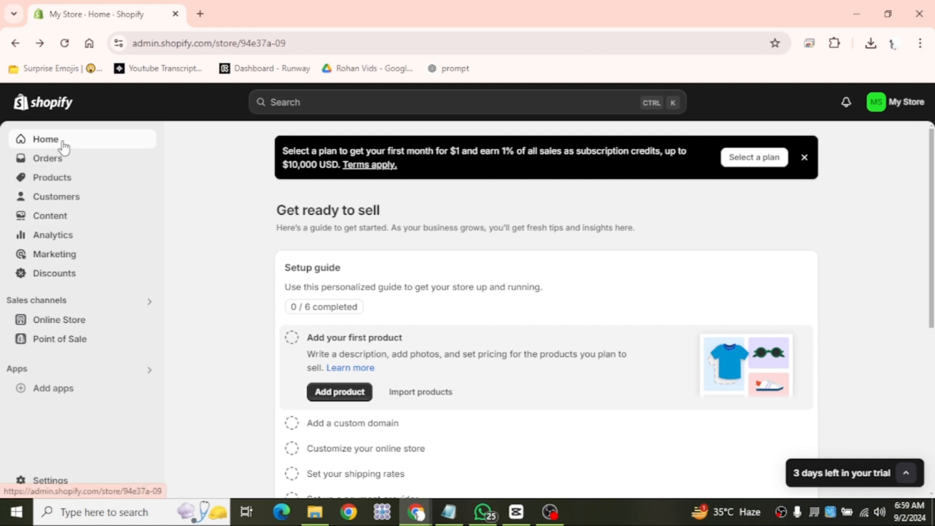
mouse_move(69, 119)
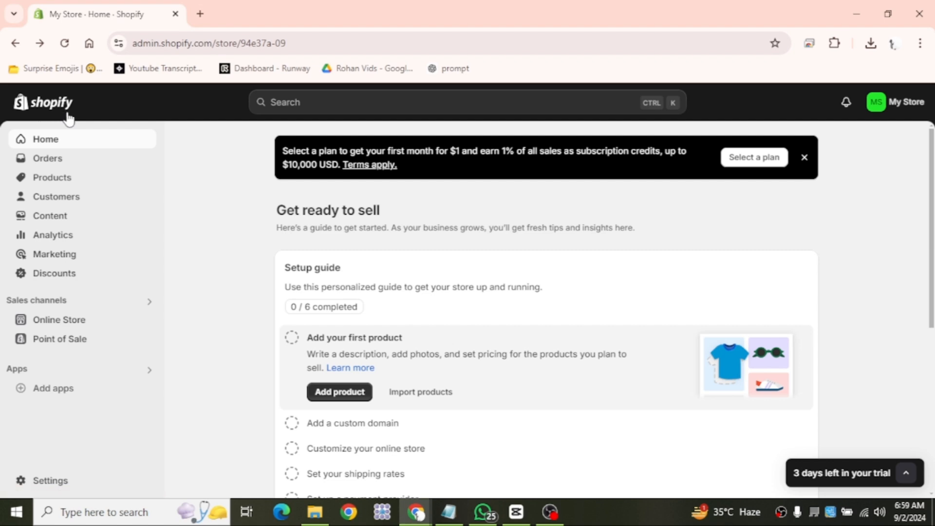
mouse_move(134, 320)
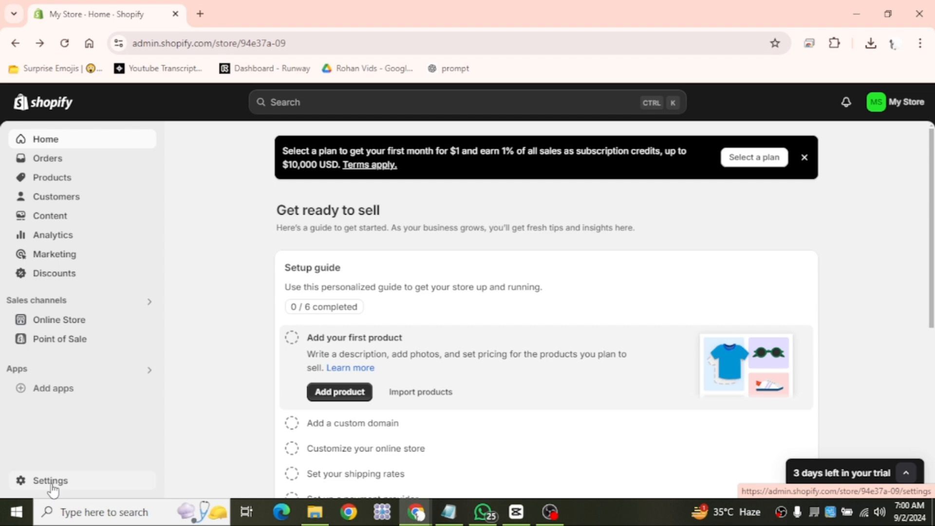
Step: Open Settings from the bottom of the Shopify admin sidebar
left_click(48, 480)
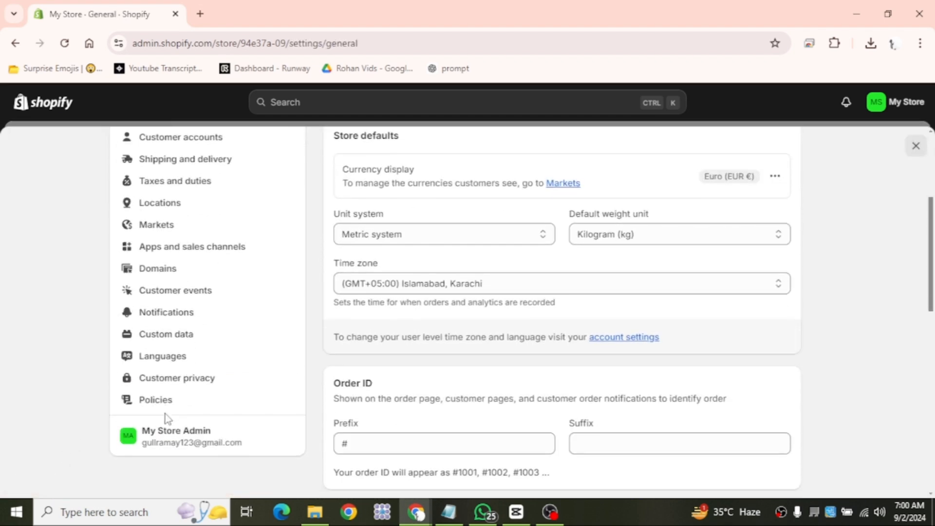
mouse_move(158, 261)
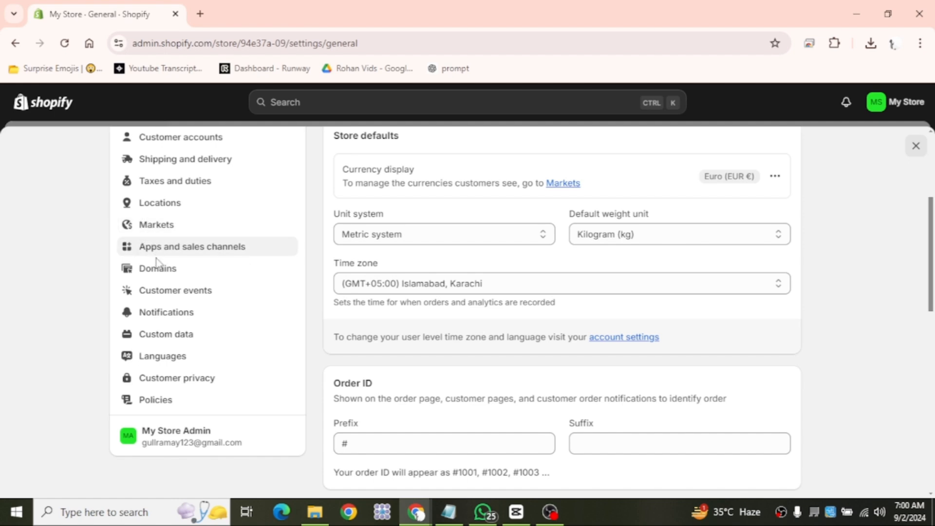
Step: Go to Notifications, then Customer notifications, and open the Order confirmation template preview
left_click(166, 312)
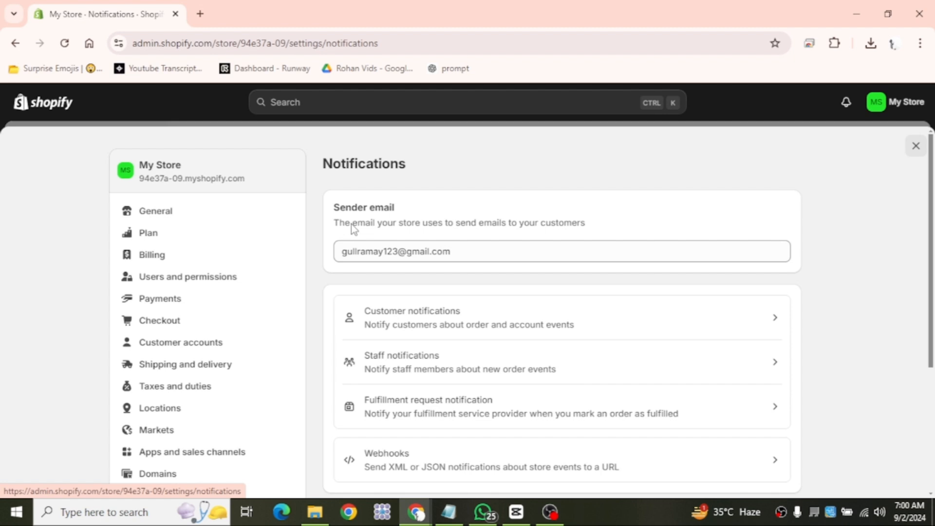
mouse_move(389, 333)
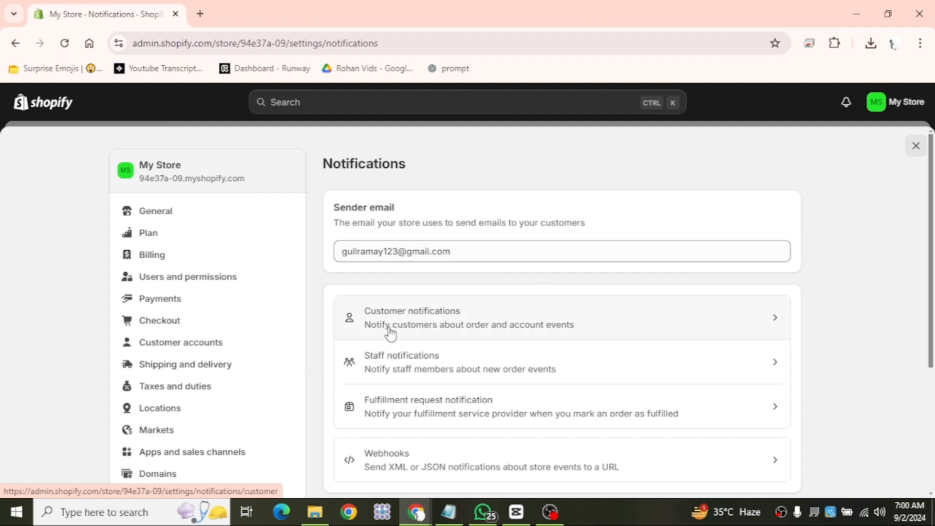
scroll("down", 3)
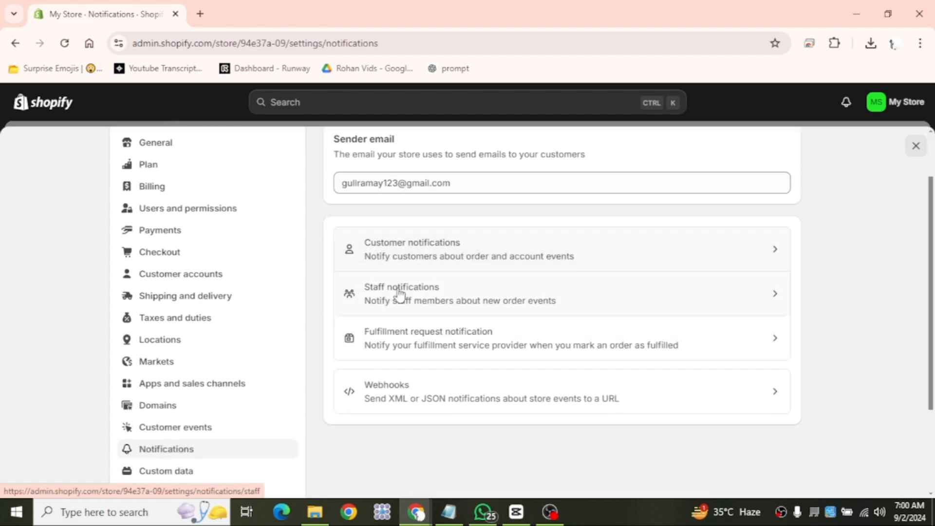
mouse_move(373, 403)
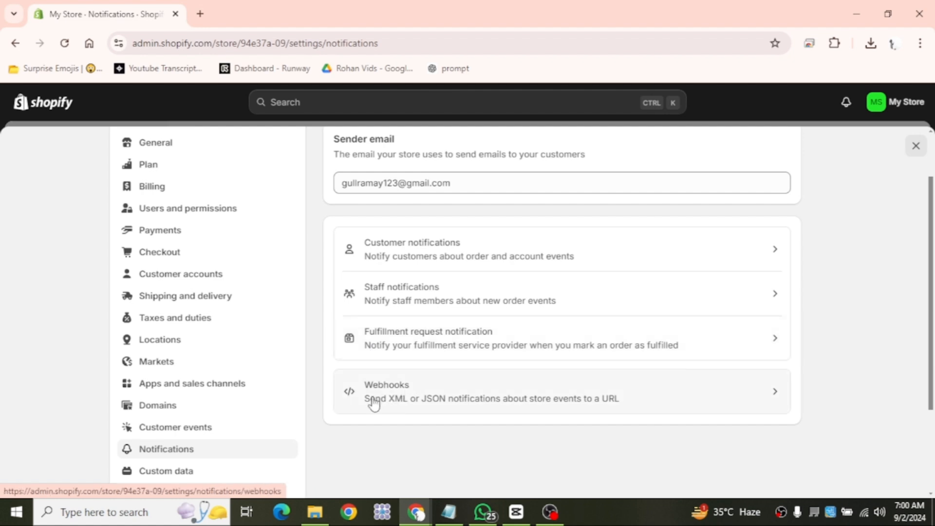
mouse_move(390, 253)
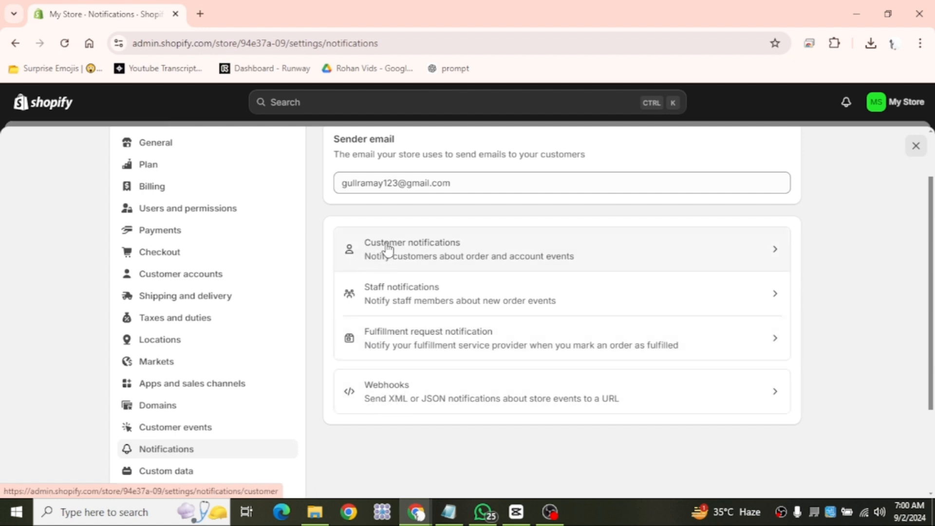
left_click(390, 249)
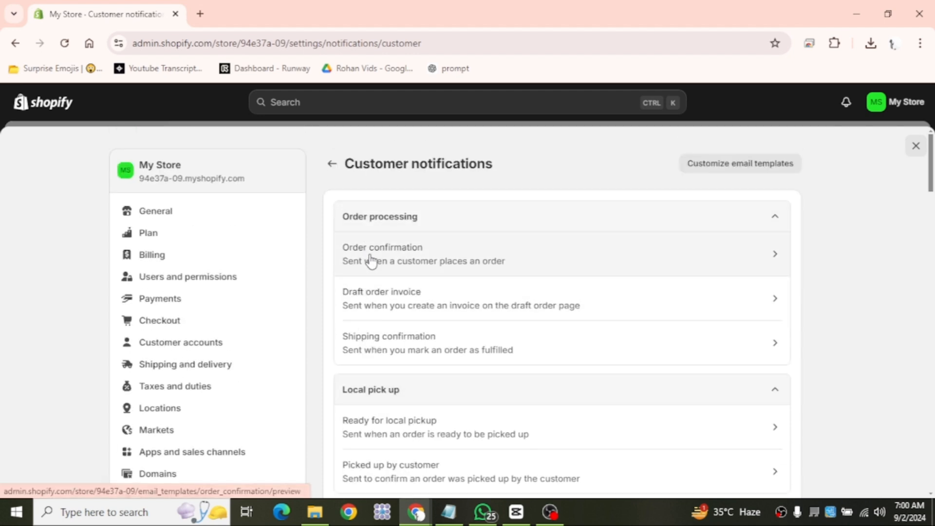
left_click(382, 254)
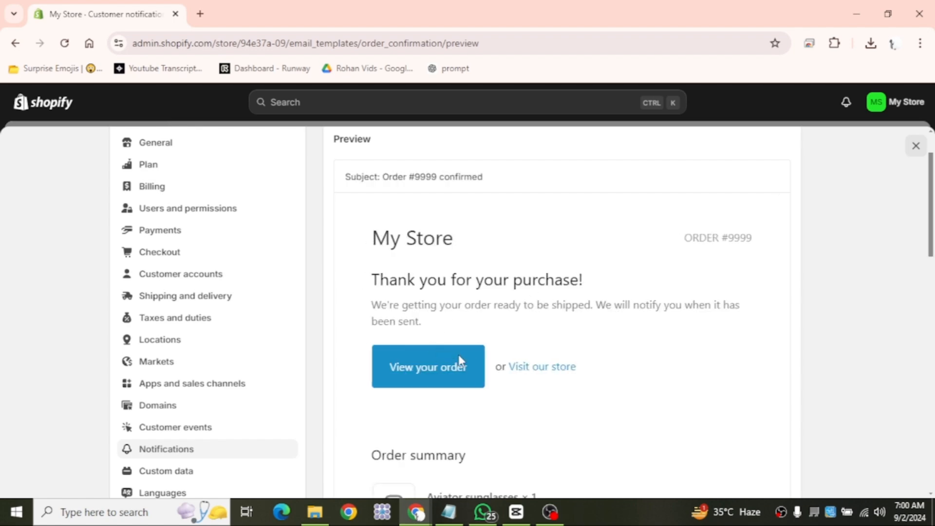
mouse_move(507, 382)
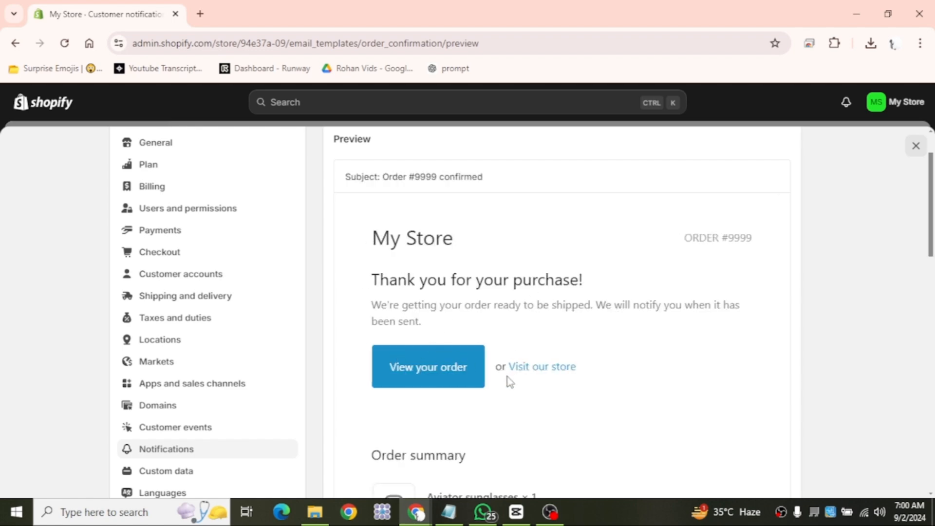
Step: Scroll through the order confirmation preview: order summary, totals, addresses and shipping method
scroll("down", 3)
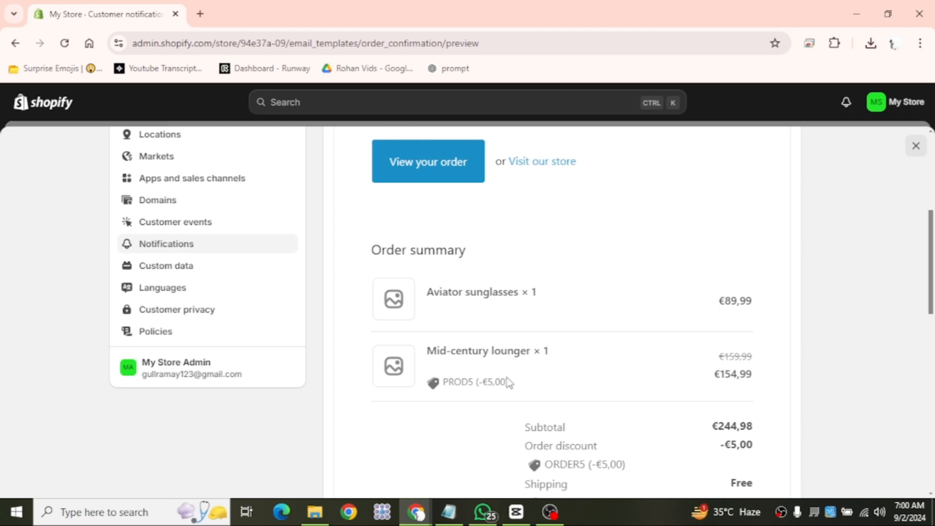
scroll("down", 3)
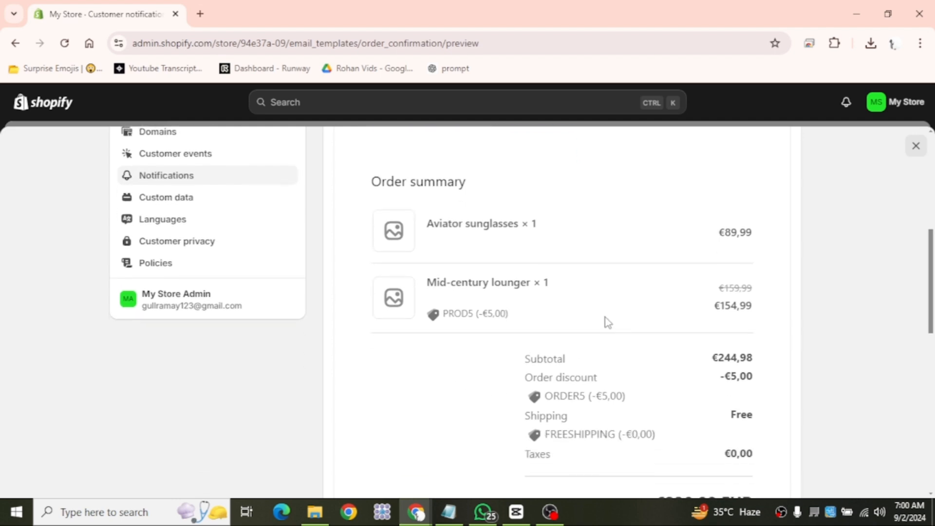
mouse_move(726, 393)
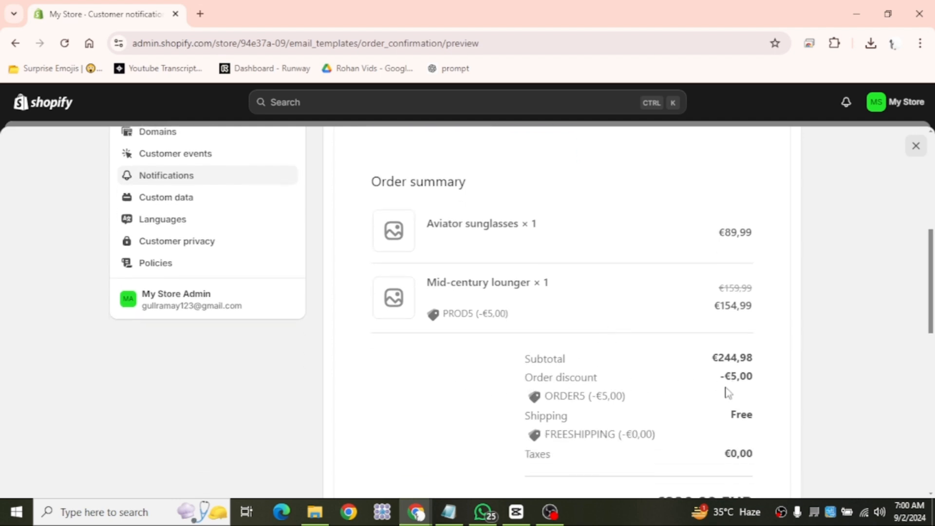
scroll("down", 3)
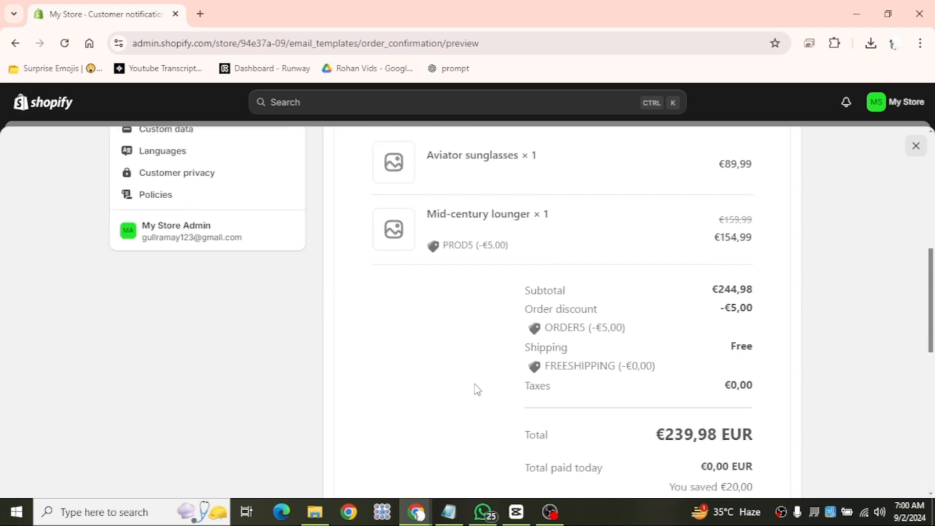
scroll("down", 3)
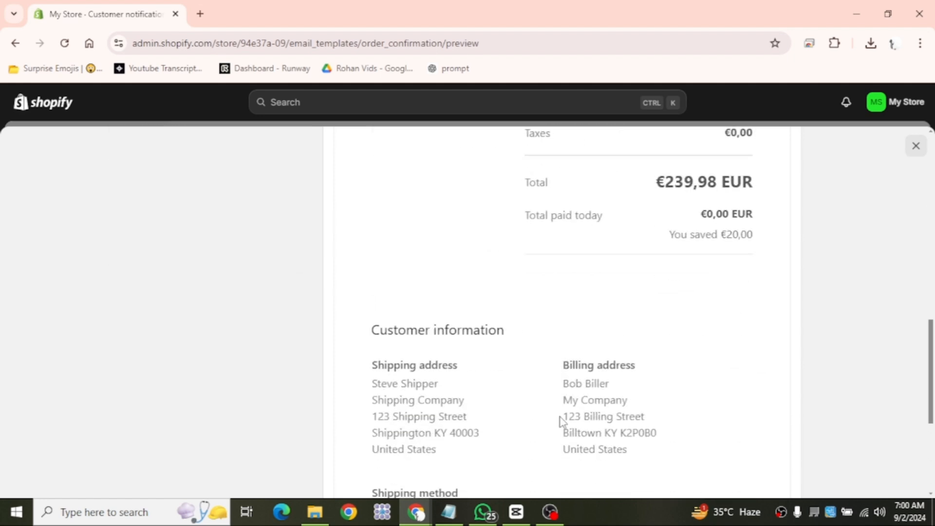
scroll("down", 3)
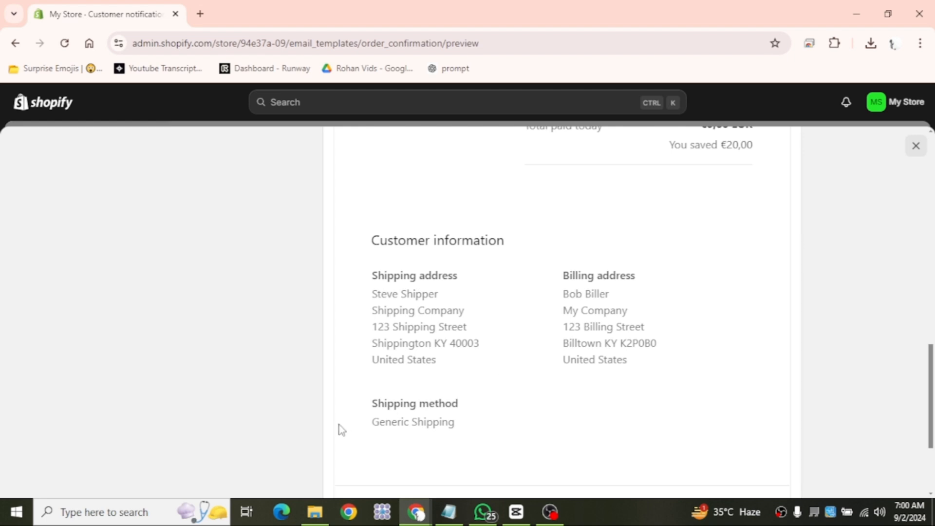
mouse_move(478, 427)
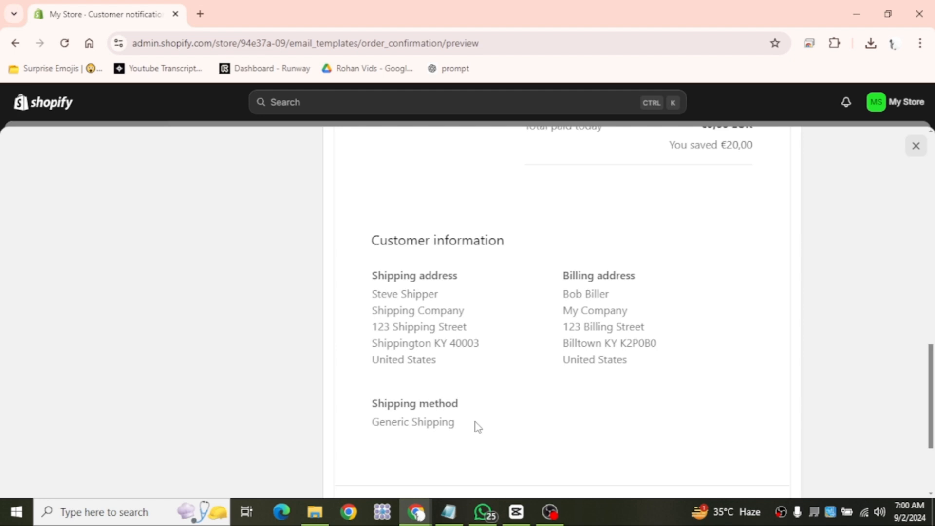
mouse_move(569, 403)
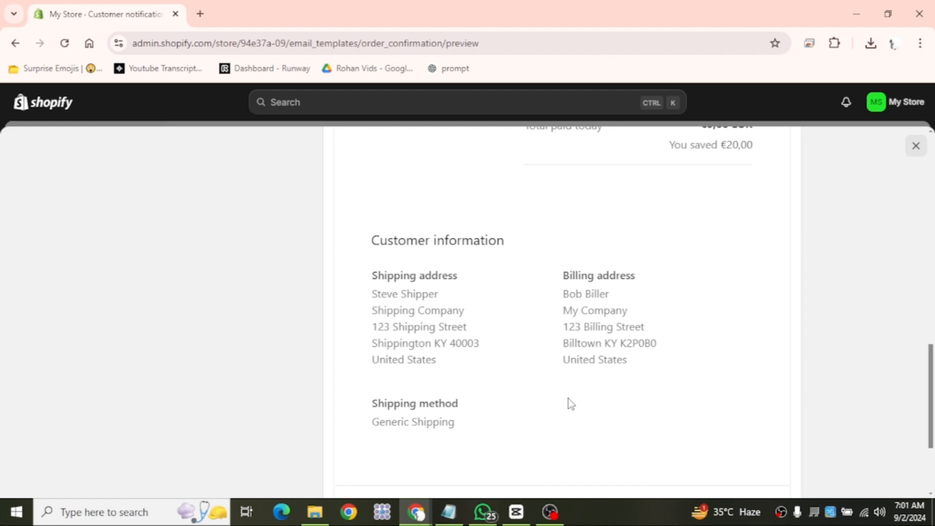
mouse_move(570, 404)
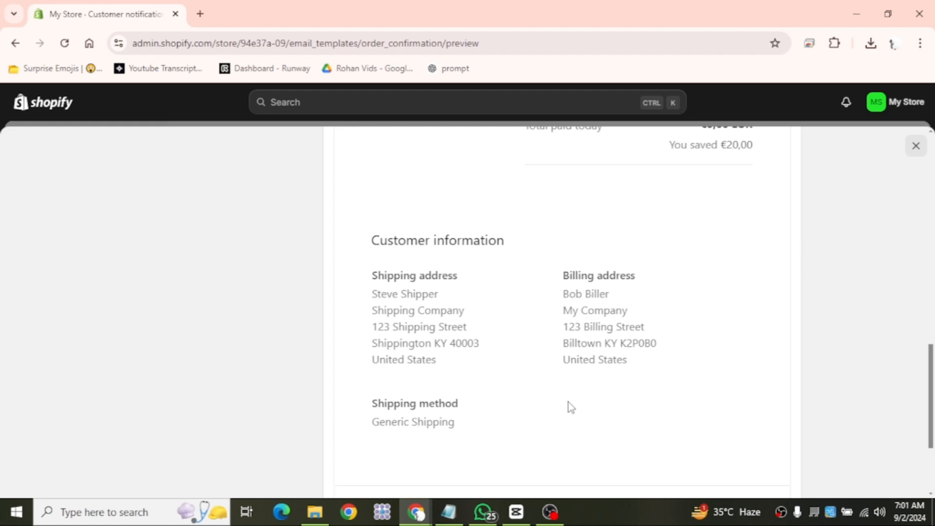